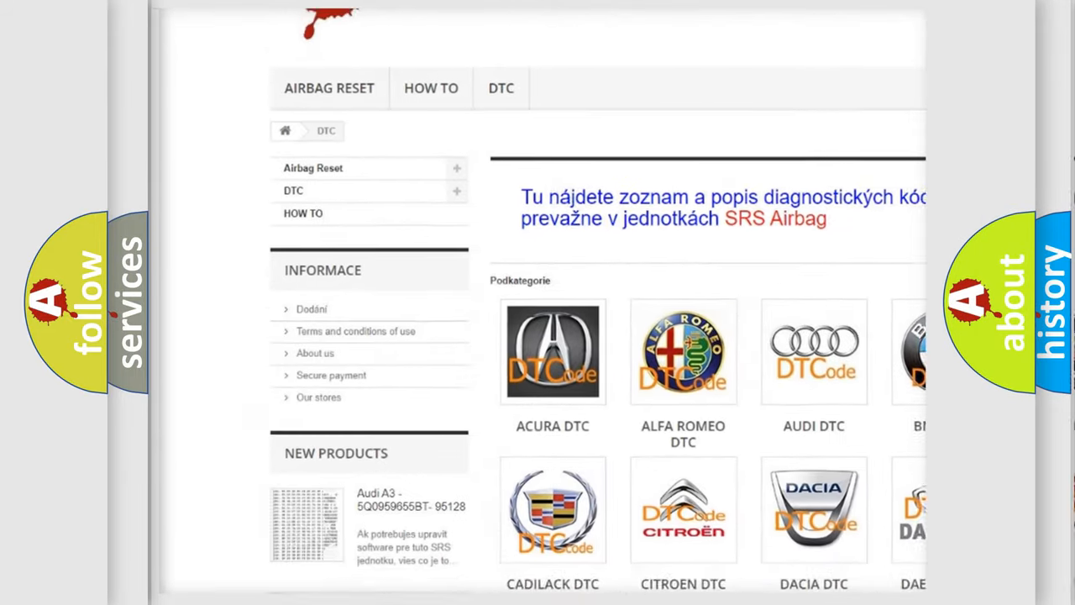
- Scroll the DTC category page past the car-brand tiles down to the B-series fault code list
{"action": "scroll", "scroll_direction": "down", "scroll_amount": 3}
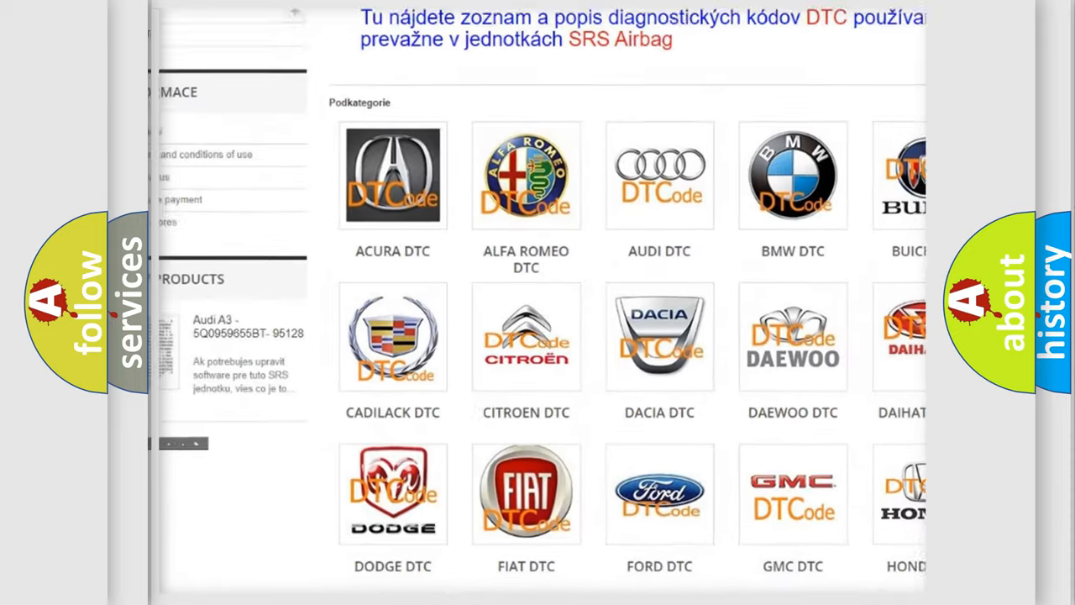
{"action": "scroll", "scroll_direction": "down", "scroll_amount": 3}
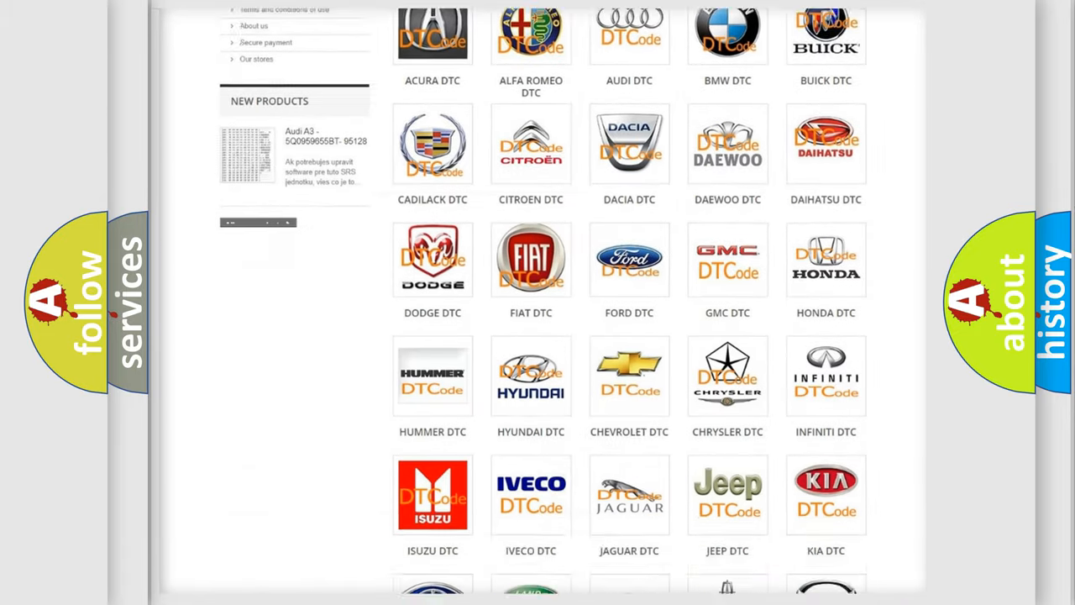
{"action": "scroll", "scroll_direction": "down", "scroll_amount": 3}
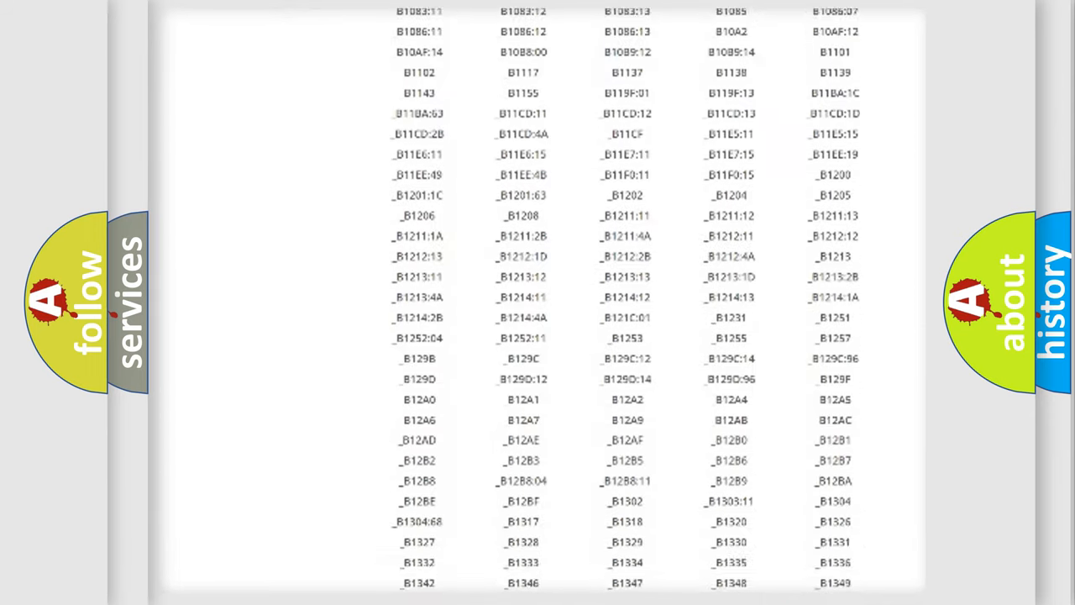
{"action": "scroll", "scroll_direction": "down", "scroll_amount": 3}
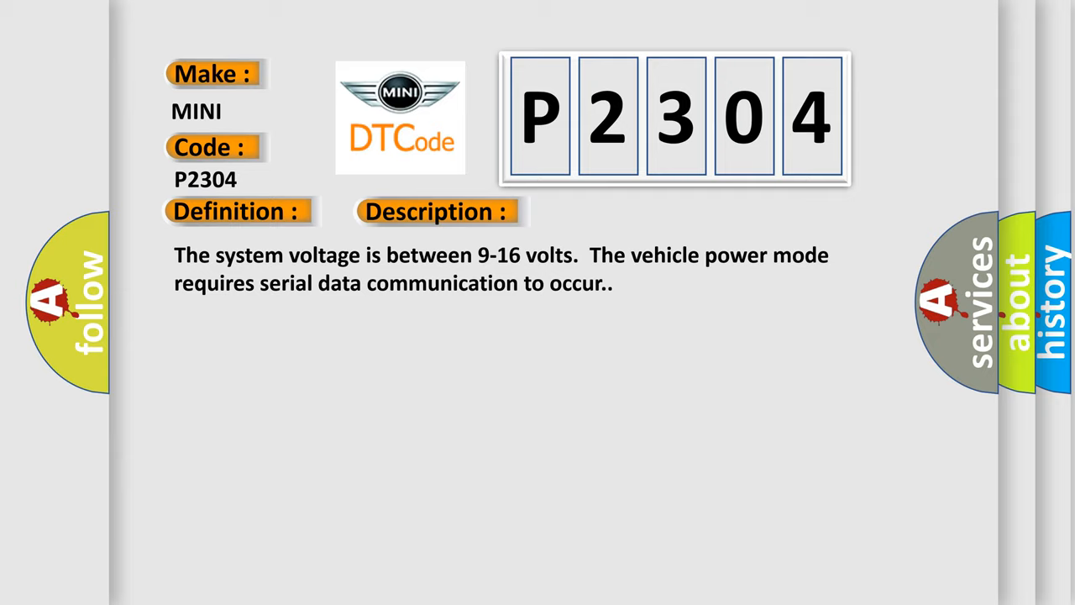
- Advance the P2304 slide from its definition to the cause: transmitter module availability message not received
{"action": "left_click", "coordinate": [437, 212]}
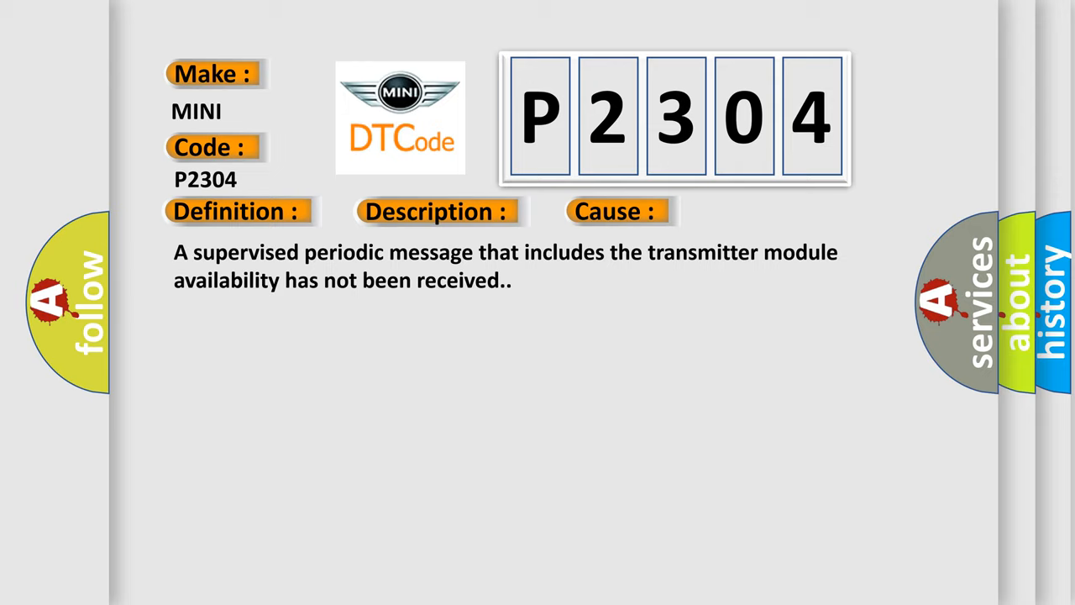